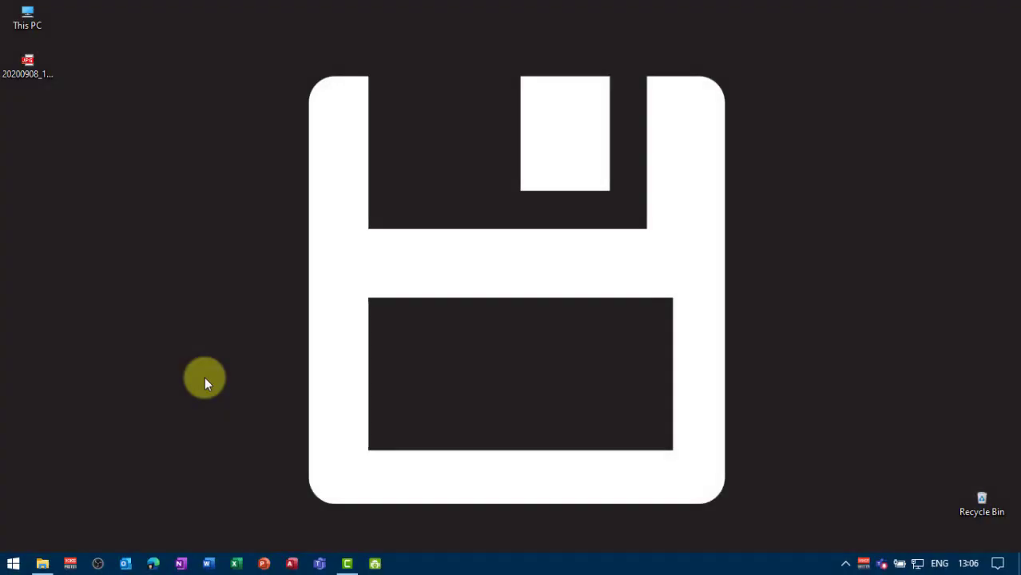
{"action": "mouse_move", "coordinate": [186, 386]}
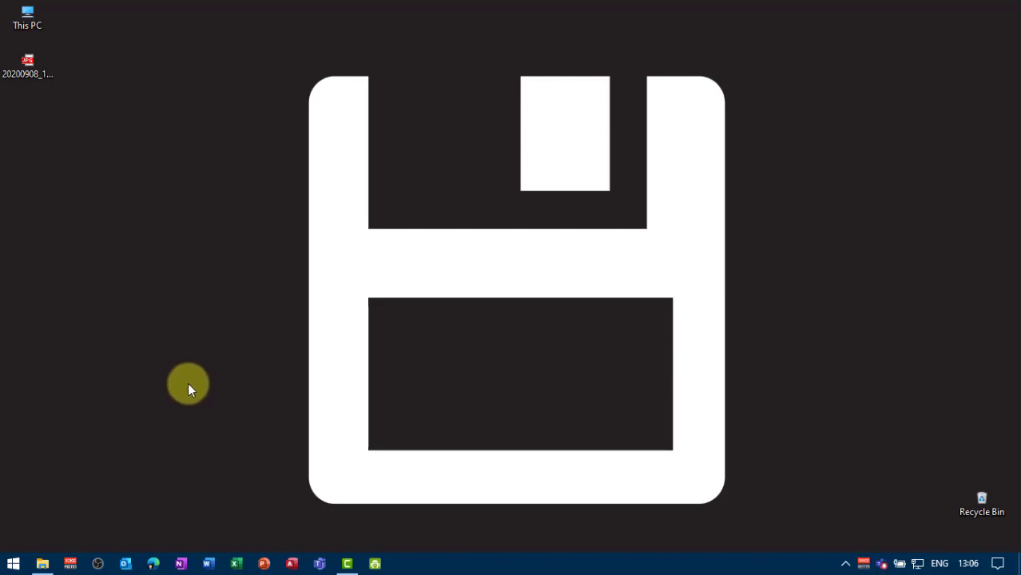
{"action": "mouse_move", "coordinate": [324, 471]}
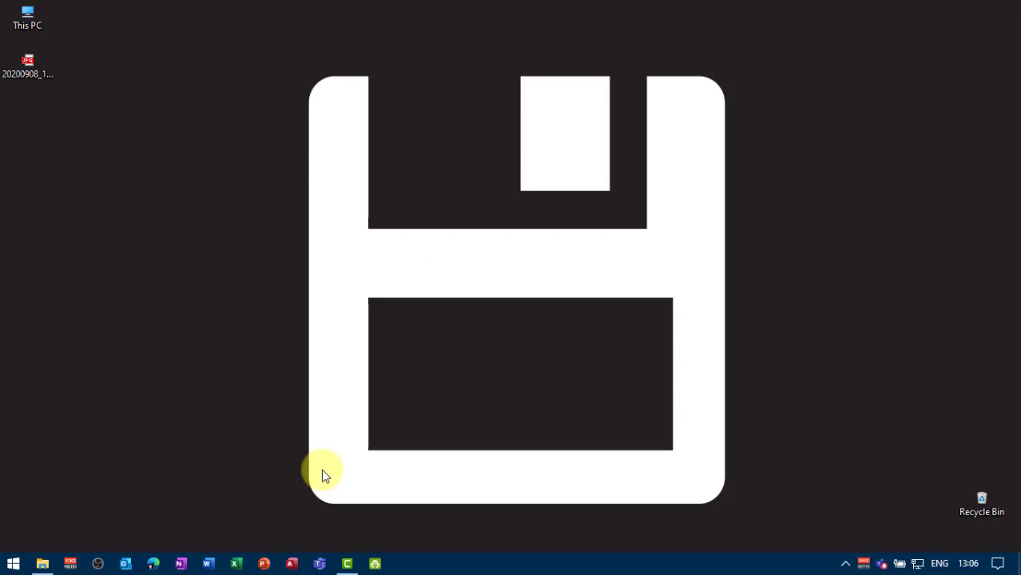
{"action": "mouse_move", "coordinate": [264, 326]}
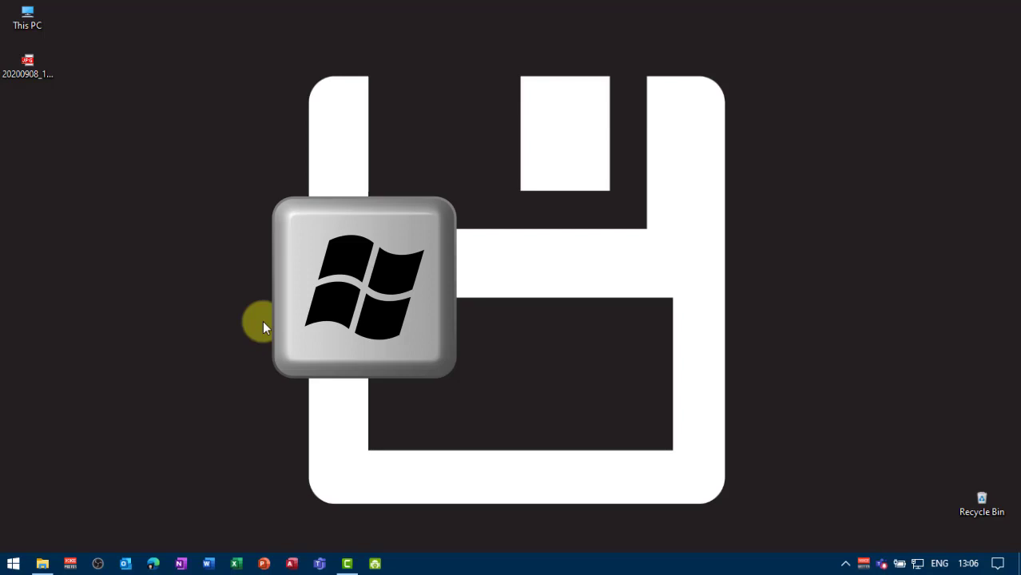
- Enter the mmsys.cpl sound settings command in the Run dialog
{"action": "key", "text": "Win+r"}
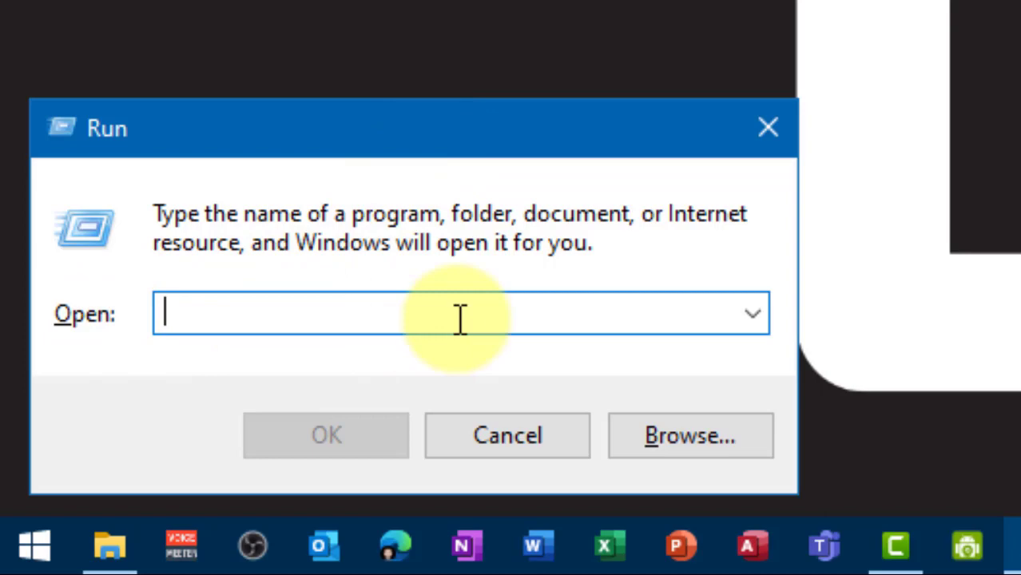
{"action": "type", "text": "mmsys.cpl"}
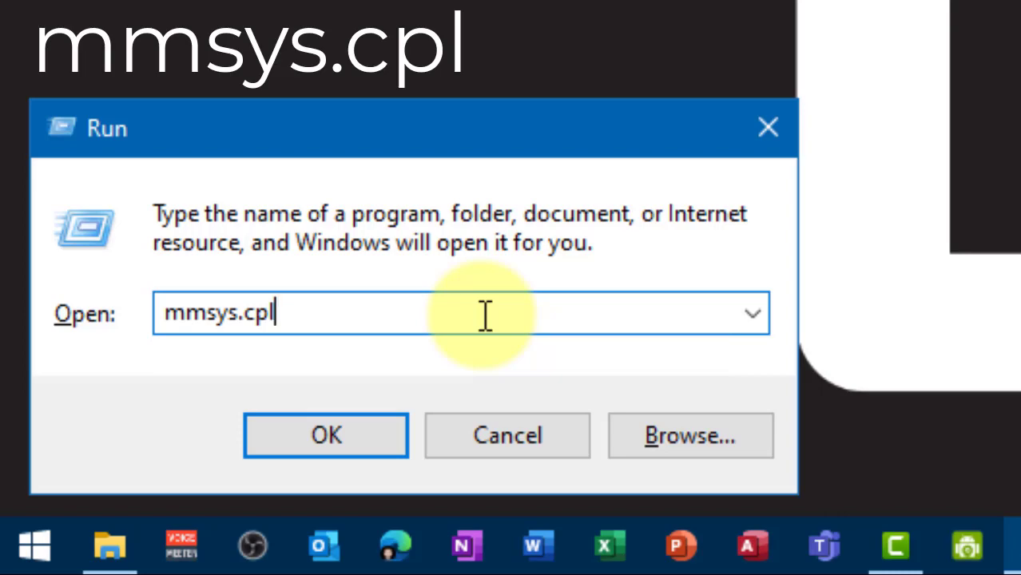
- Launch Sound and find the Realtek Microphone Array among the recording devices
{"action": "left_click", "coordinate": [326, 435]}
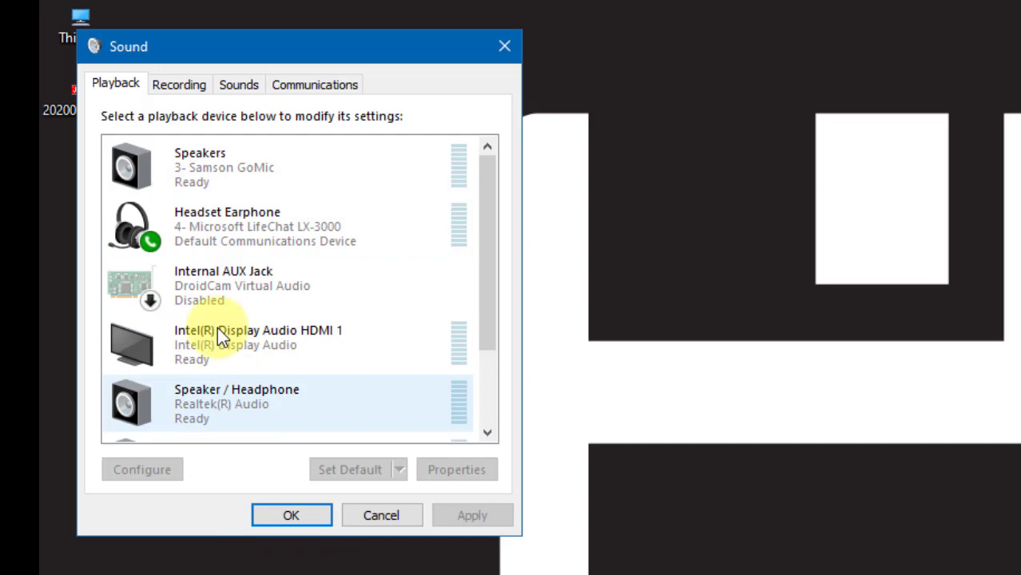
{"action": "left_click", "coordinate": [179, 84]}
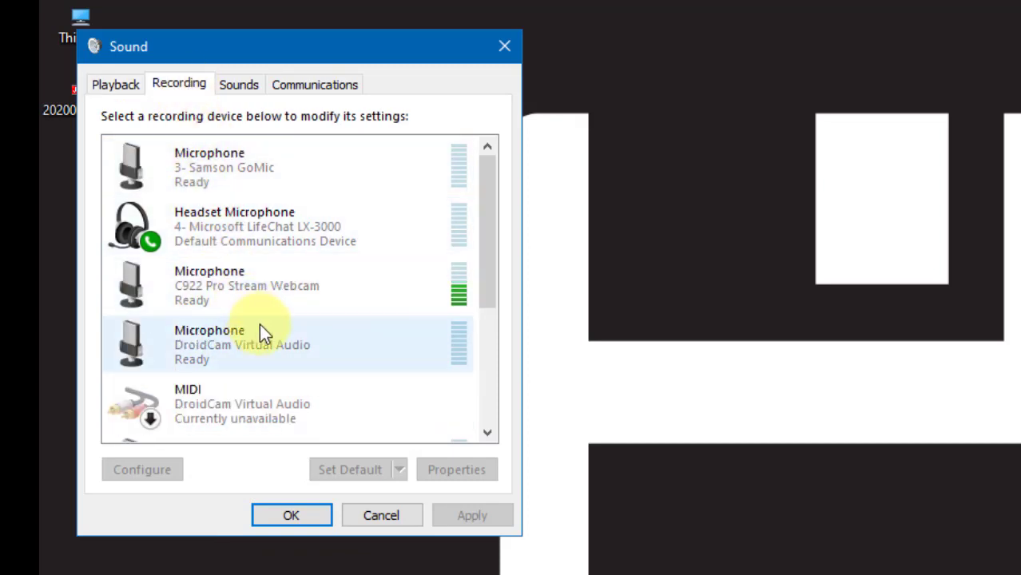
{"action": "scroll", "scroll_direction": "down", "scroll_amount": 3}
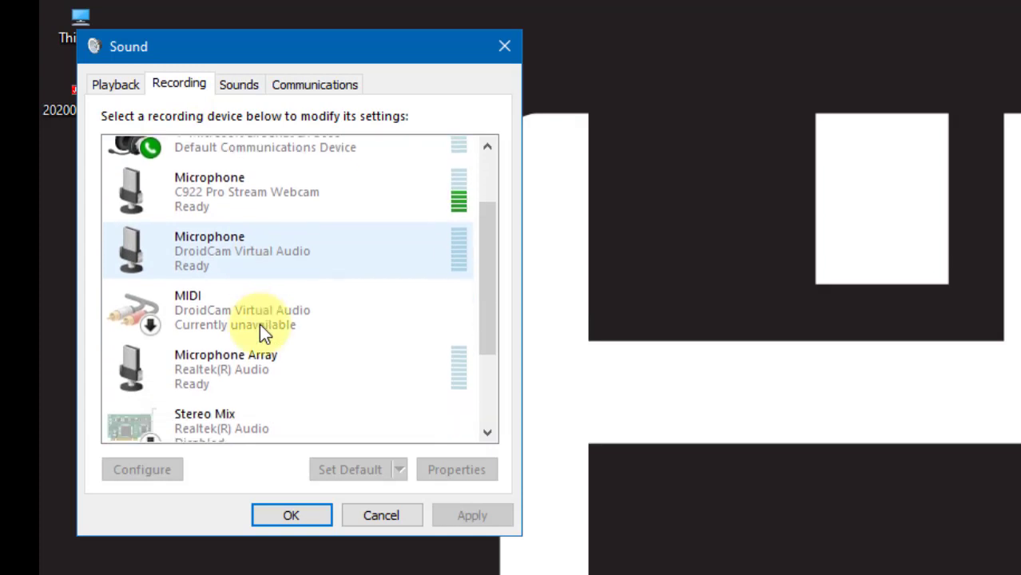
{"action": "scroll", "scroll_direction": "down", "scroll_amount": 3}
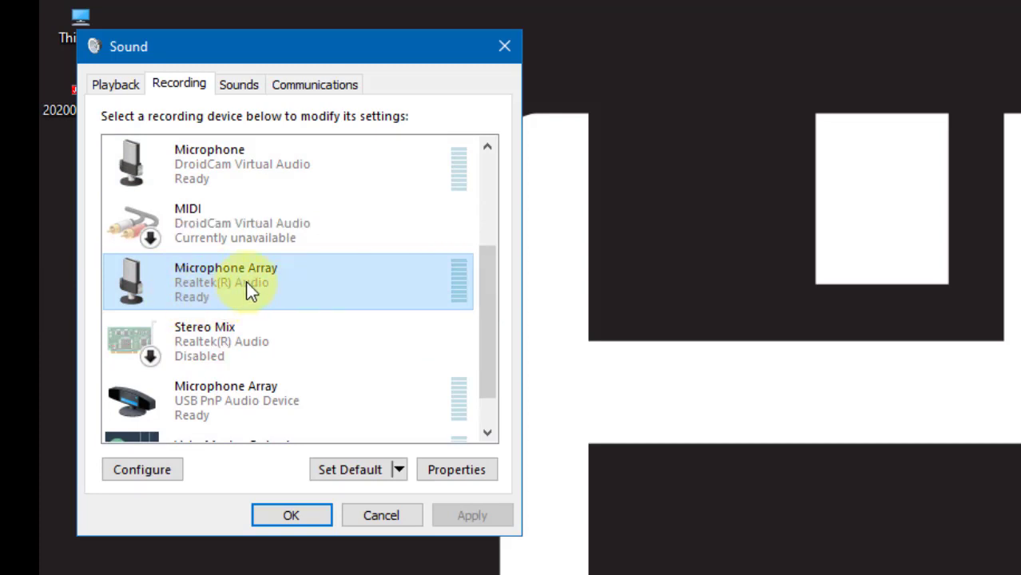
{"action": "mouse_move", "coordinate": [140, 299]}
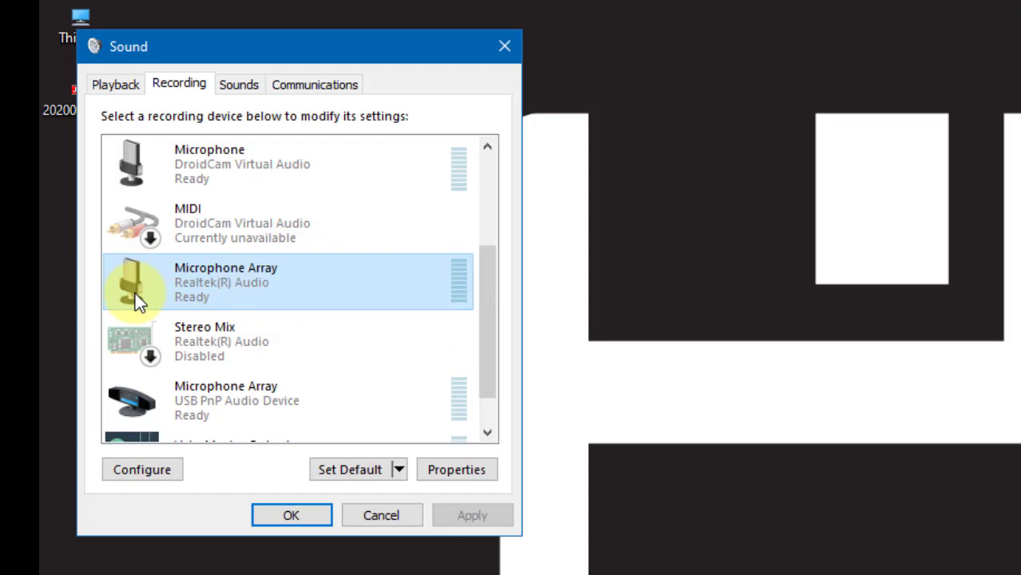
{"action": "mouse_move", "coordinate": [224, 272]}
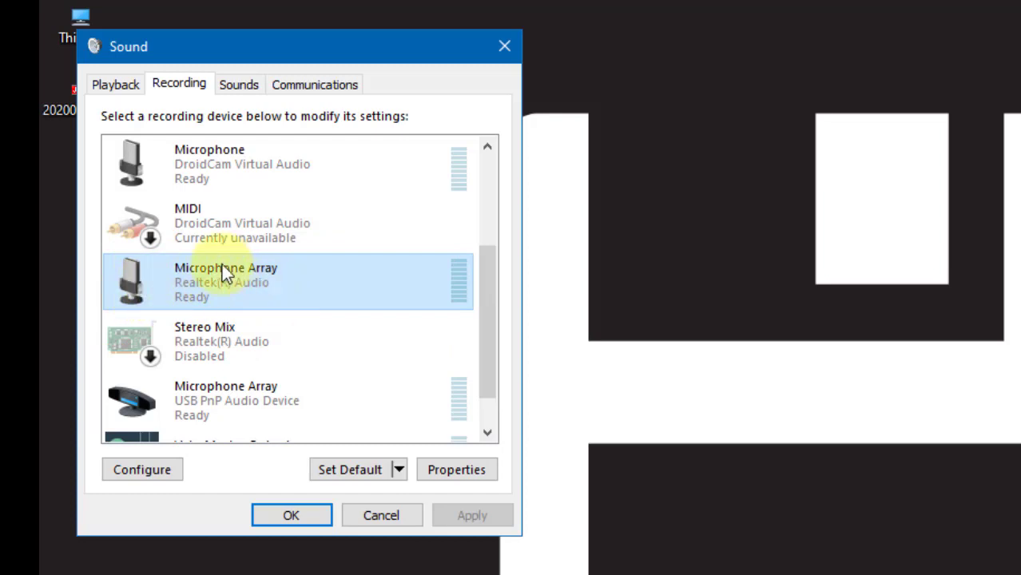
{"action": "mouse_move", "coordinate": [397, 461]}
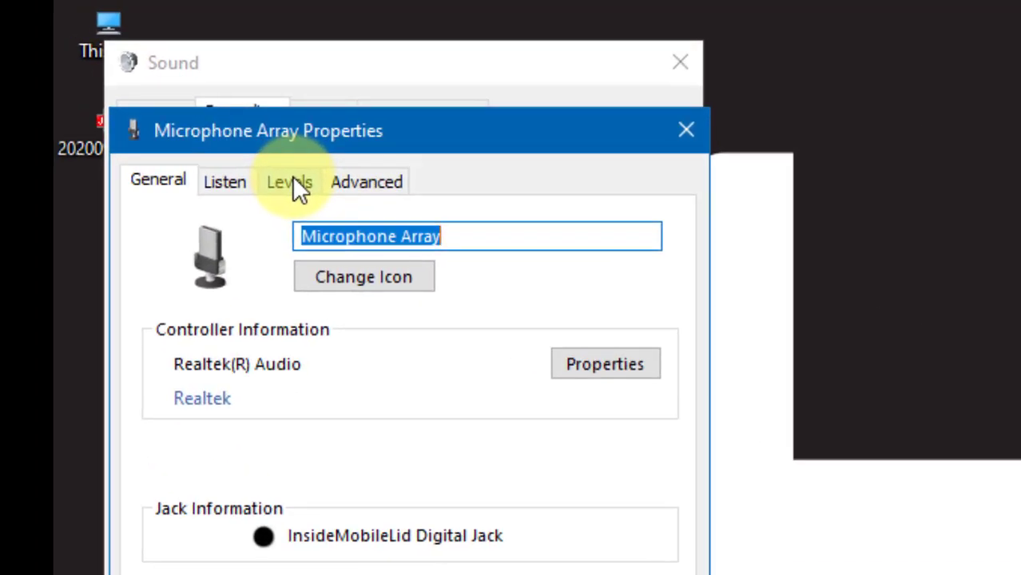
{"action": "mouse_move", "coordinate": [300, 195]}
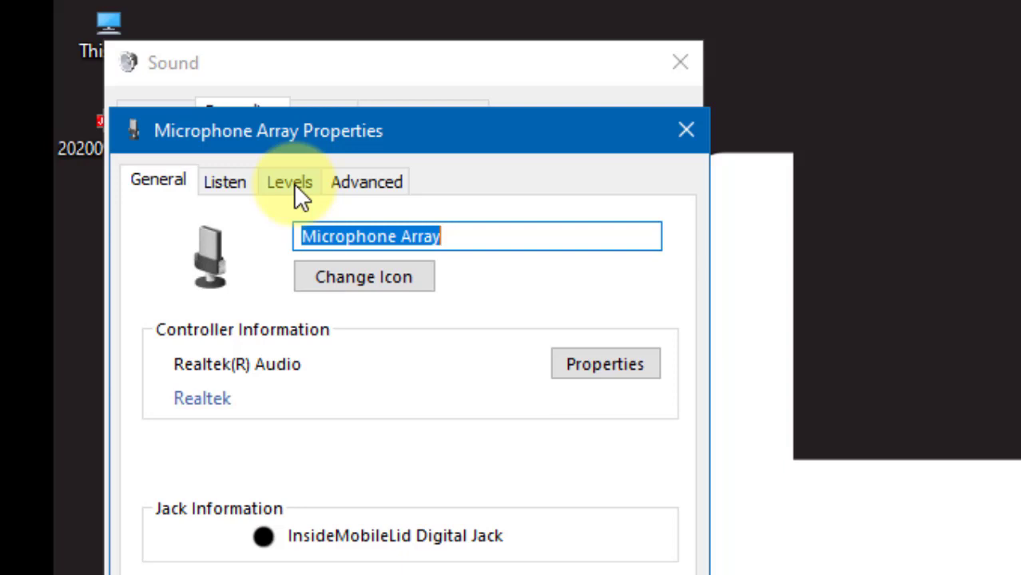
- View the Levels page showing microphone at 100 and boost at +20.0 dB
{"action": "left_click", "coordinate": [290, 182]}
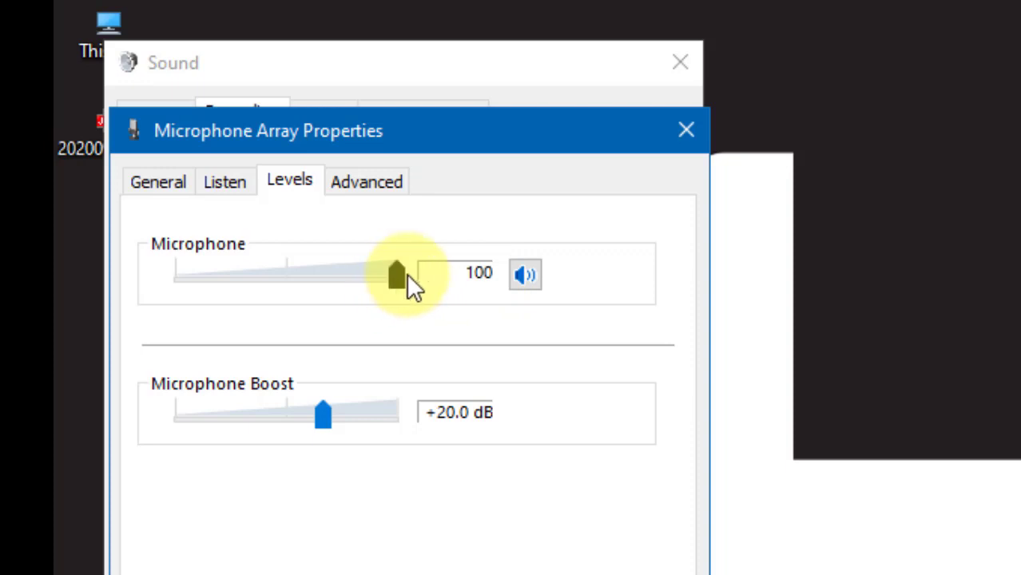
{"action": "mouse_move", "coordinate": [323, 420]}
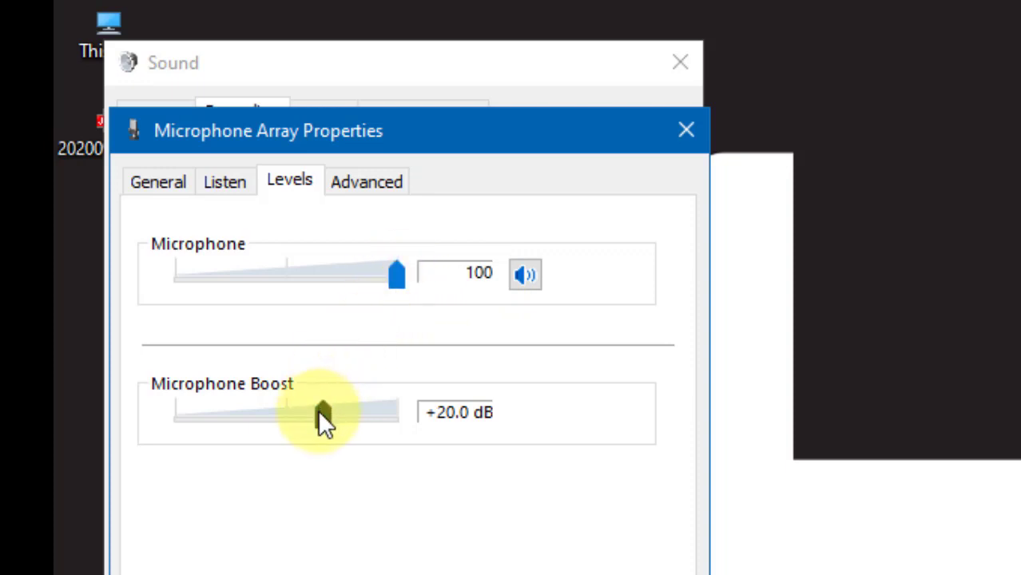
- Set microphone level to 93 with +20 dB boost, then relaunch mmsys.cpl
{"action": "left_click_drag", "start_coordinate": [320, 411], "coordinate": [249, 411]}
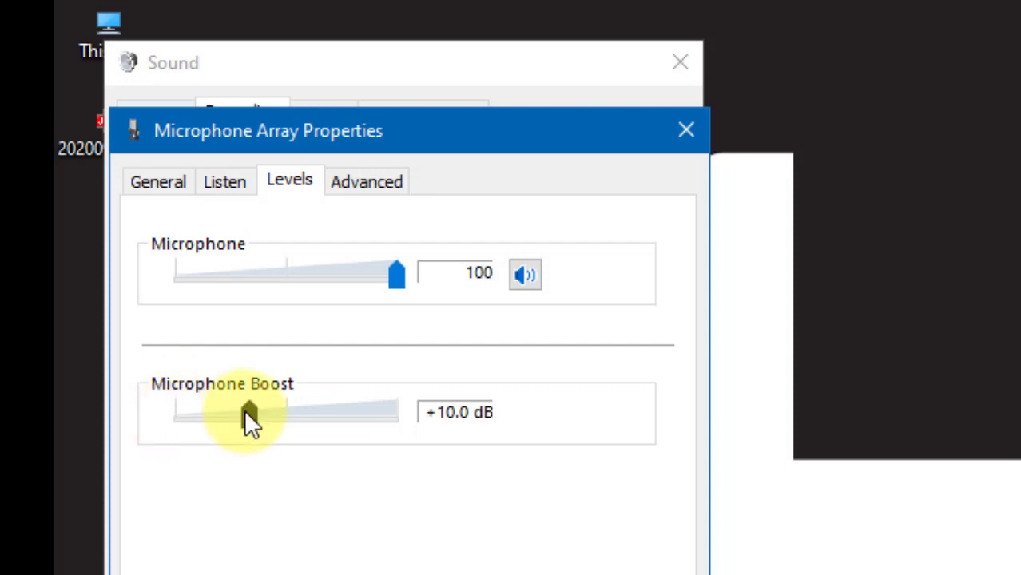
{"action": "left_click_drag", "start_coordinate": [248, 416], "coordinate": [323, 416]}
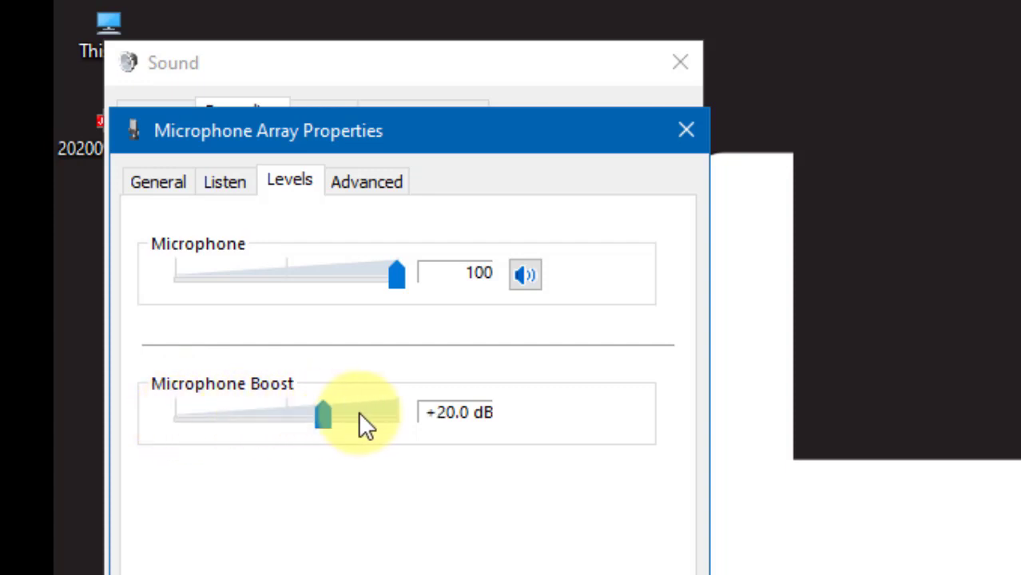
{"action": "left_click_drag", "start_coordinate": [322, 413], "coordinate": [248, 413]}
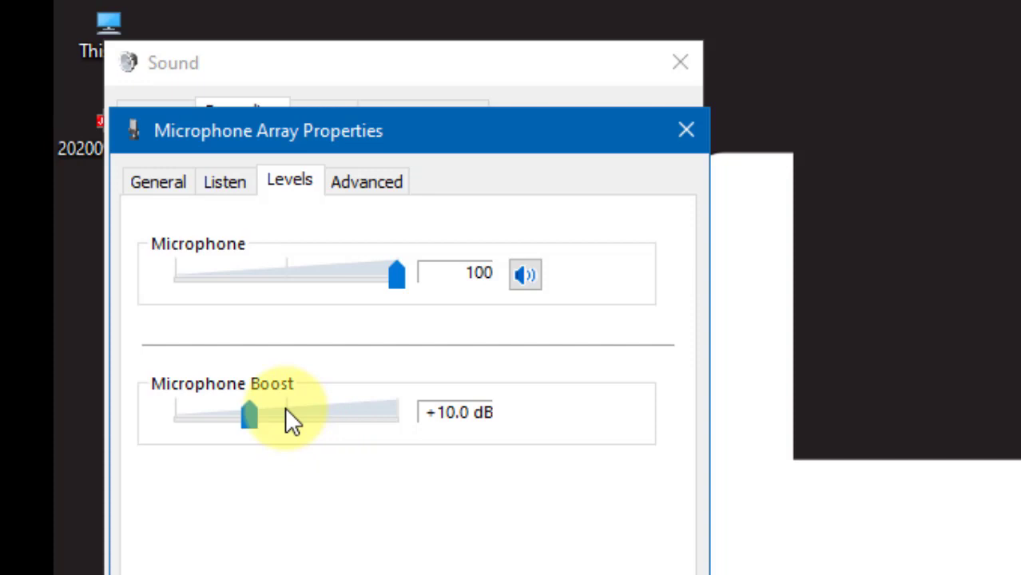
{"action": "mouse_move", "coordinate": [397, 274]}
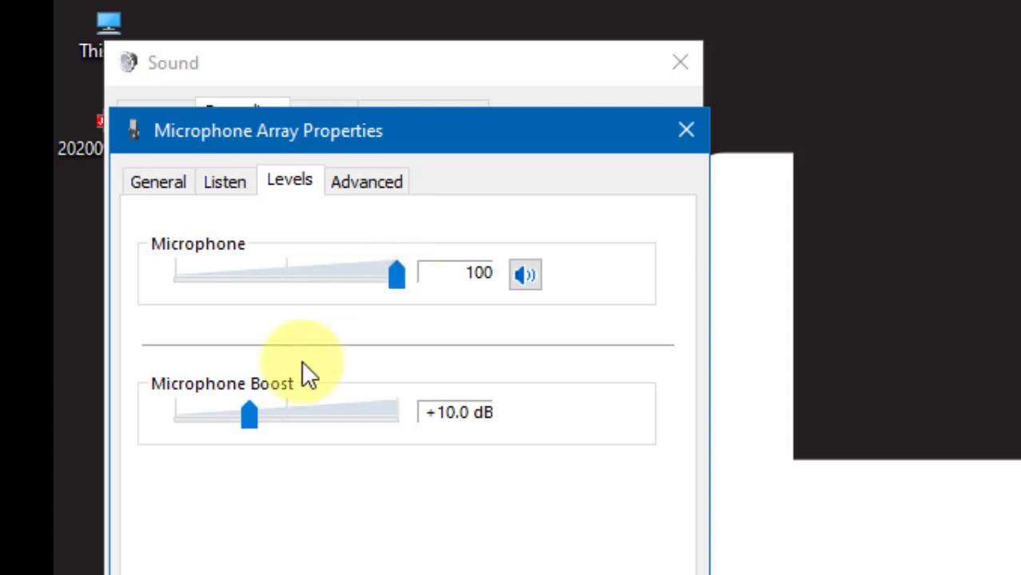
{"action": "left_click_drag", "start_coordinate": [398, 274], "coordinate": [382, 274]}
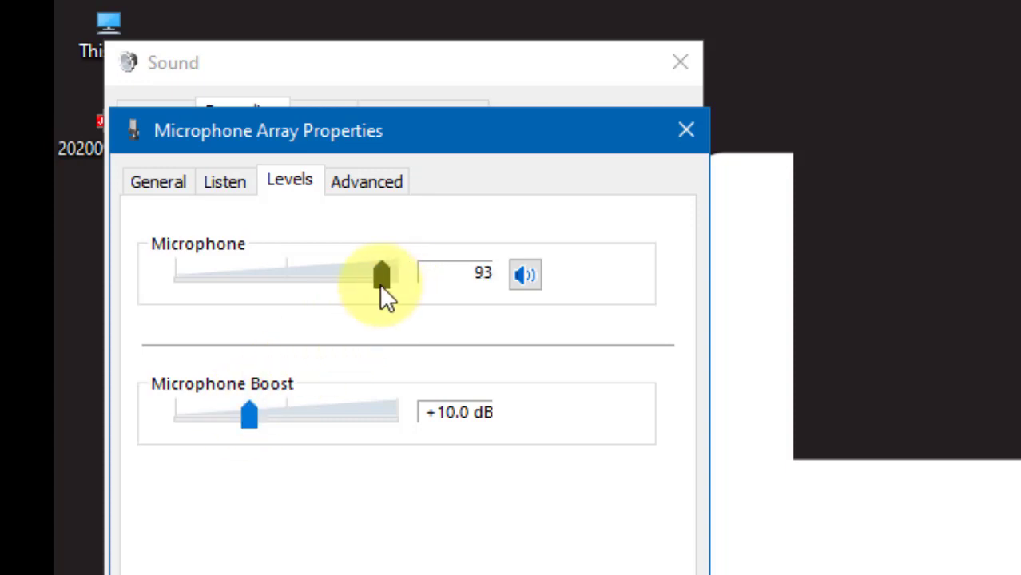
{"action": "left_click_drag", "start_coordinate": [248, 413], "coordinate": [323, 414]}
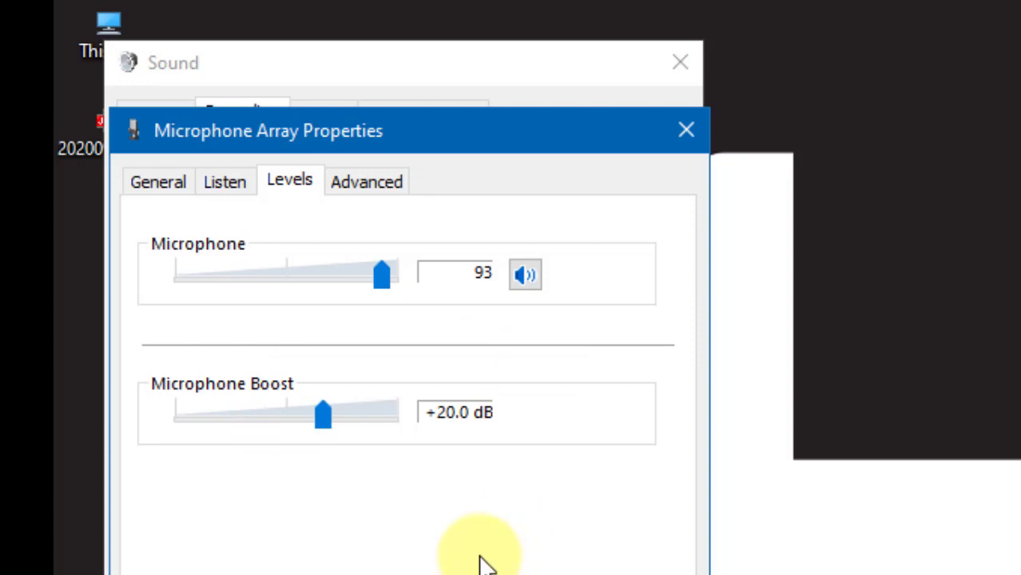
{"action": "mouse_move", "coordinate": [381, 274]}
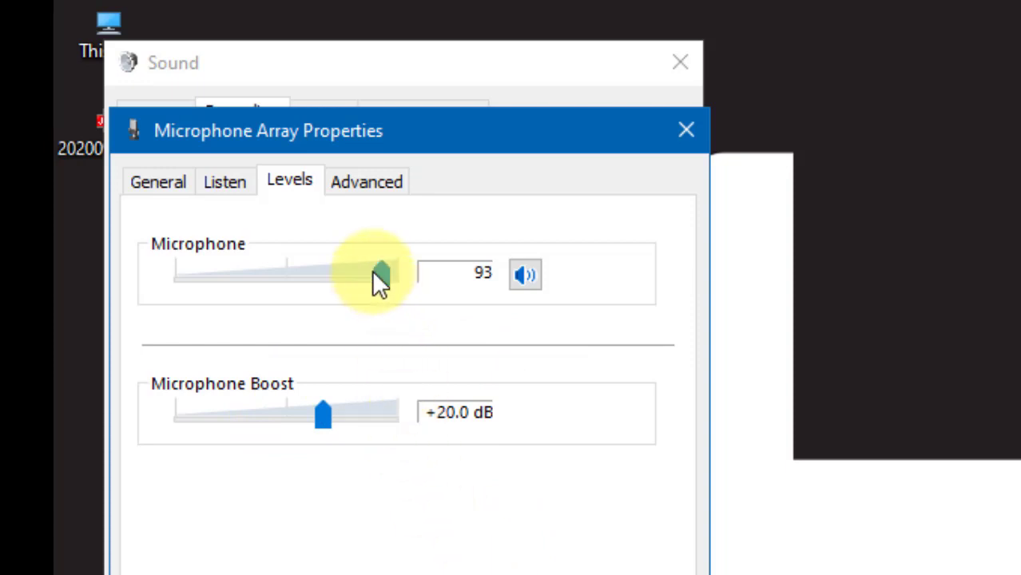
{"action": "mouse_move", "coordinate": [348, 363]}
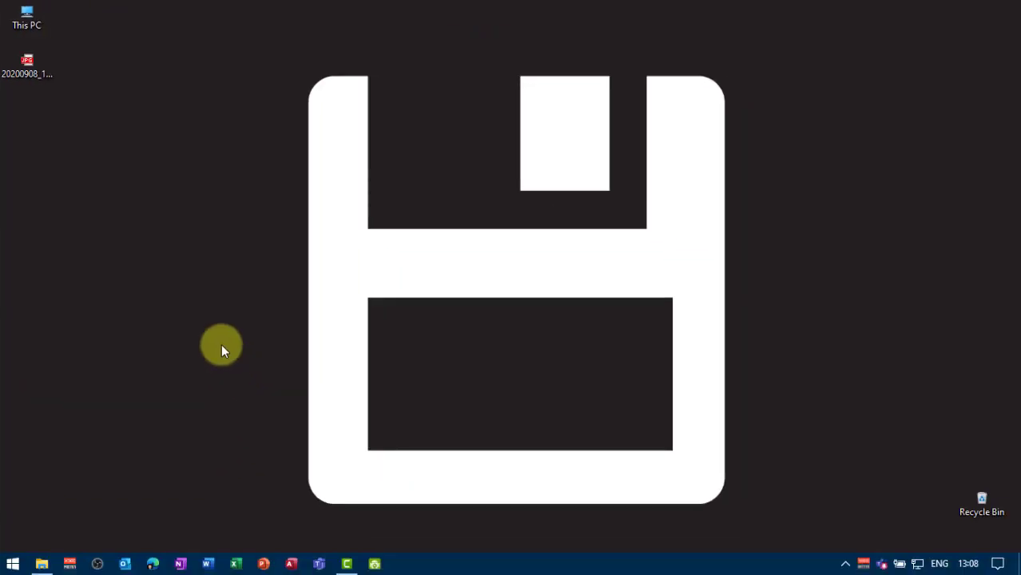
{"action": "key", "text": "Win+r"}
{"action": "type", "text": "mmsys.cpl"}
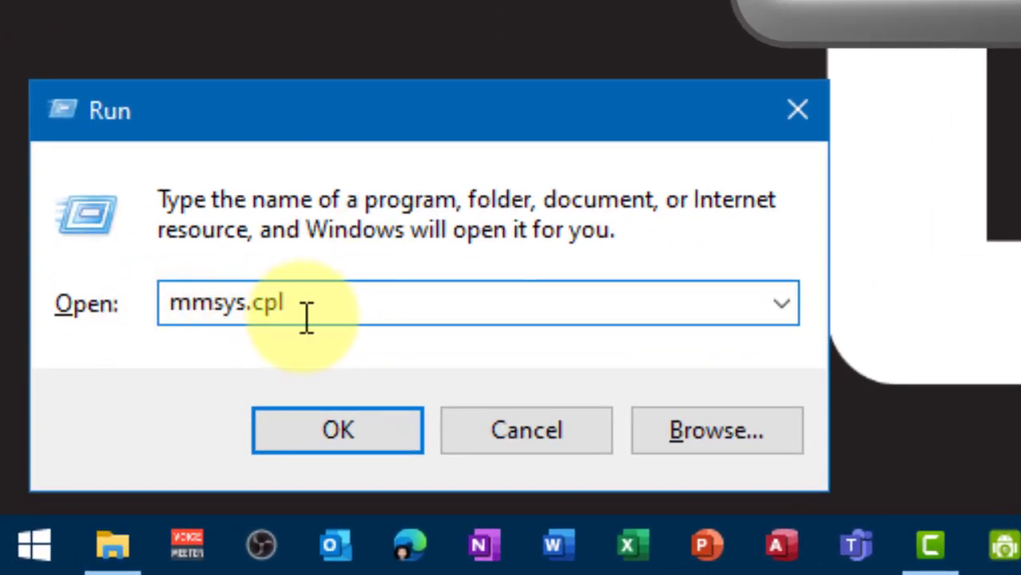
{"action": "left_click", "coordinate": [337, 430]}
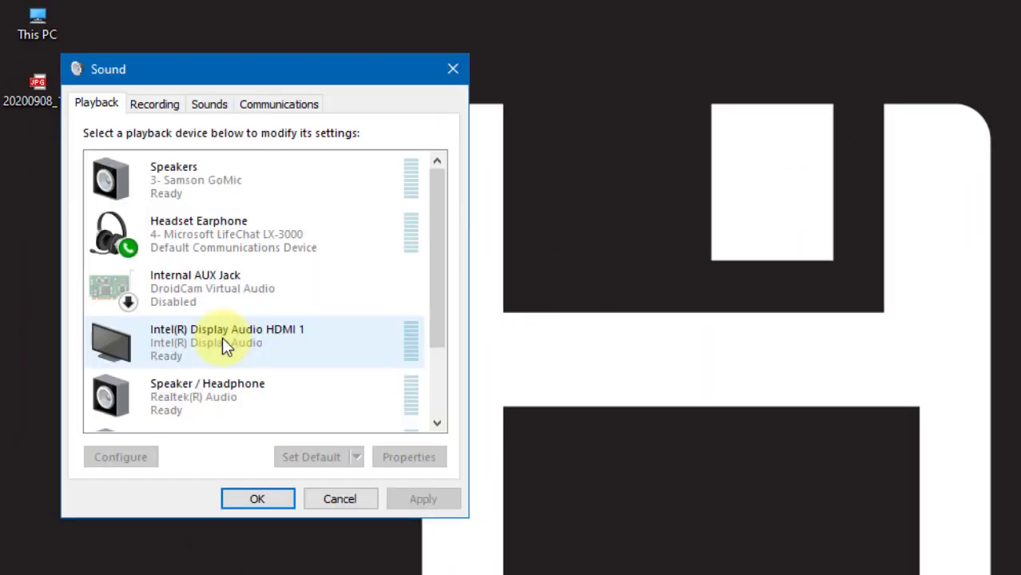
- Select Microphone Array on the Recording tab and open its Properties
{"action": "left_click", "coordinate": [154, 104]}
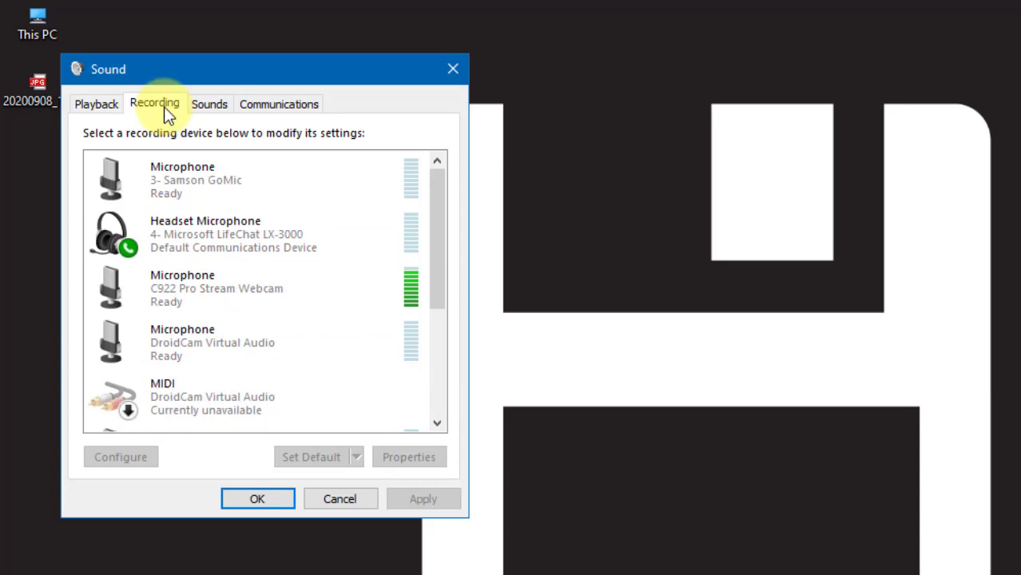
{"action": "scroll", "scroll_direction": "down", "scroll_amount": 3}
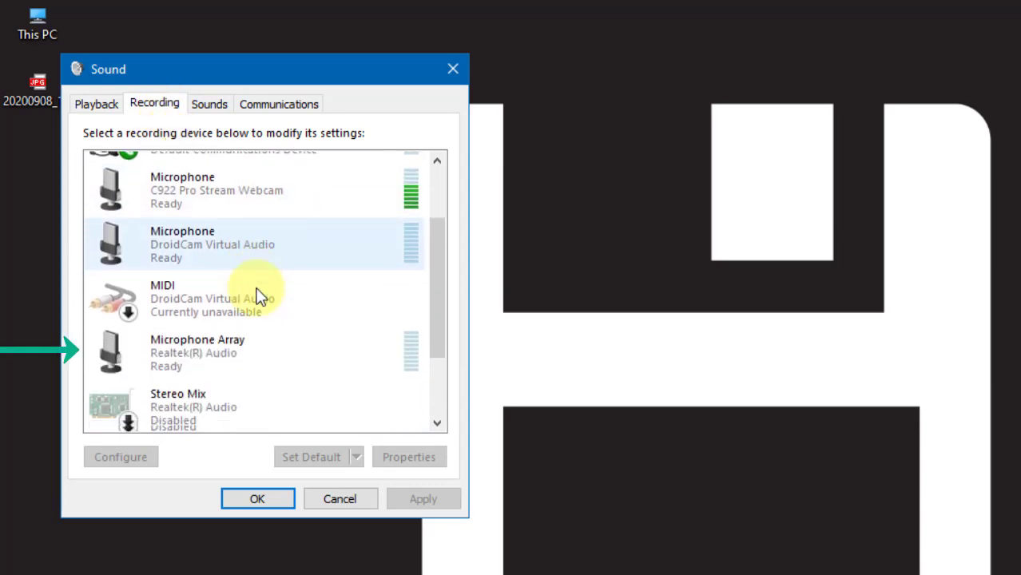
{"action": "left_click", "coordinate": [197, 346]}
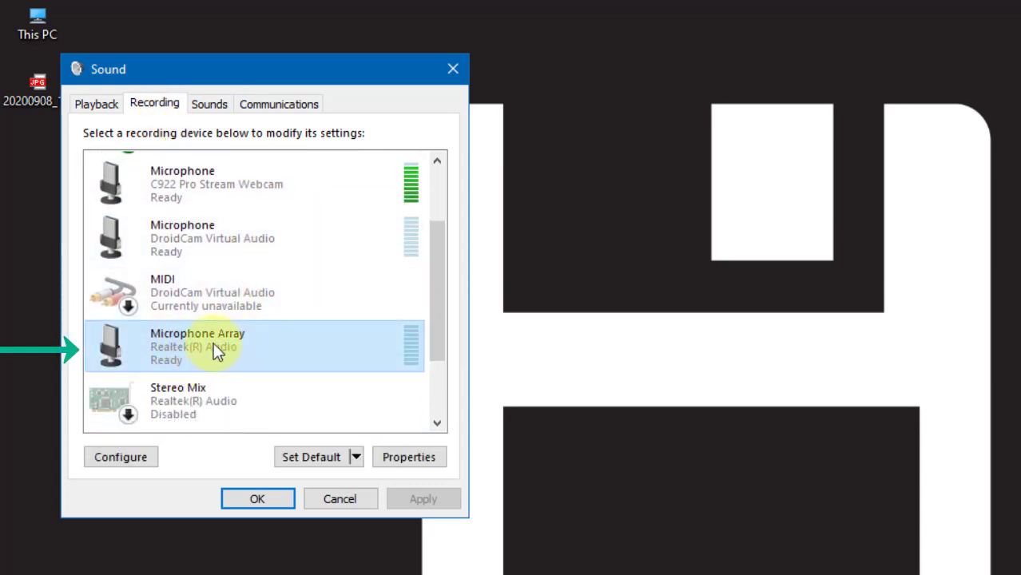
{"action": "left_click", "coordinate": [408, 456]}
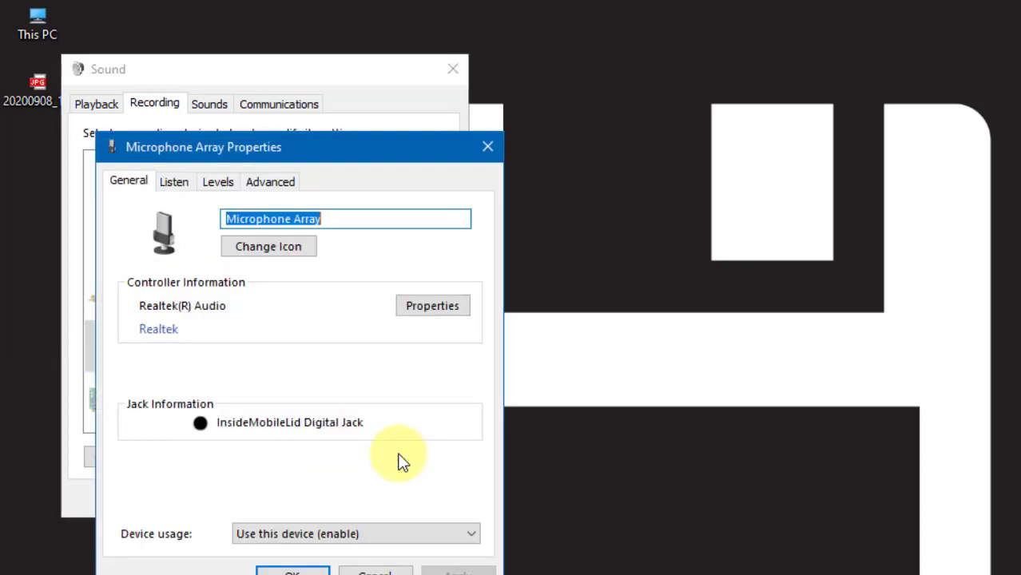
- Check the Levels page confirms microphone 93 and boost +20.0 dB
{"action": "left_click", "coordinate": [217, 181]}
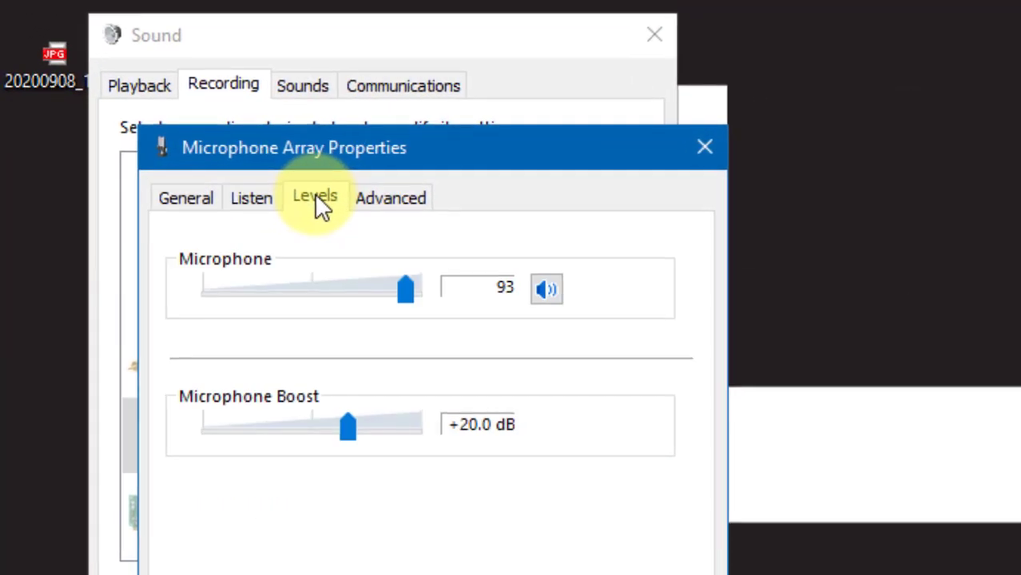
{"action": "mouse_move", "coordinate": [371, 308]}
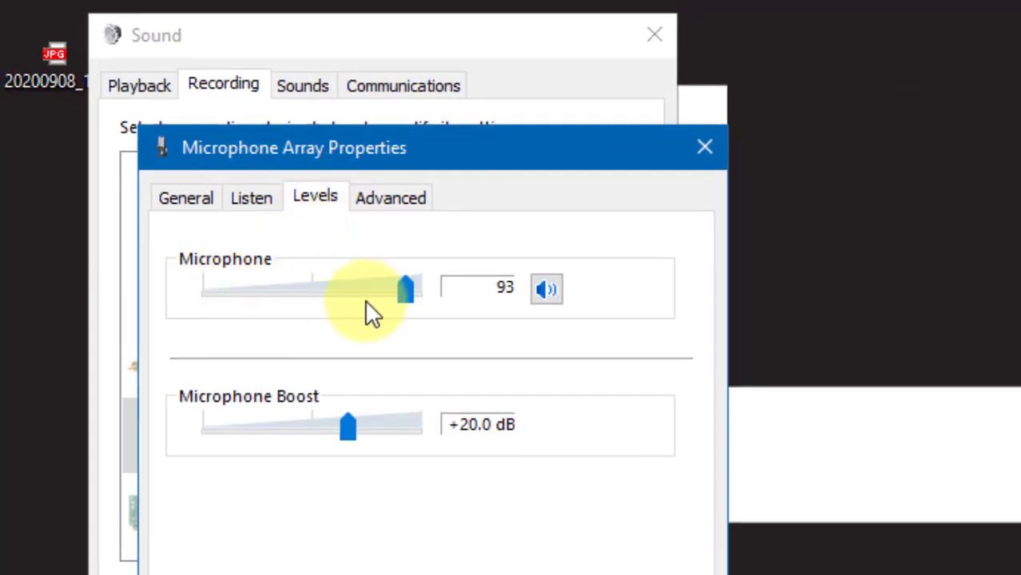
{"action": "mouse_move", "coordinate": [371, 463]}
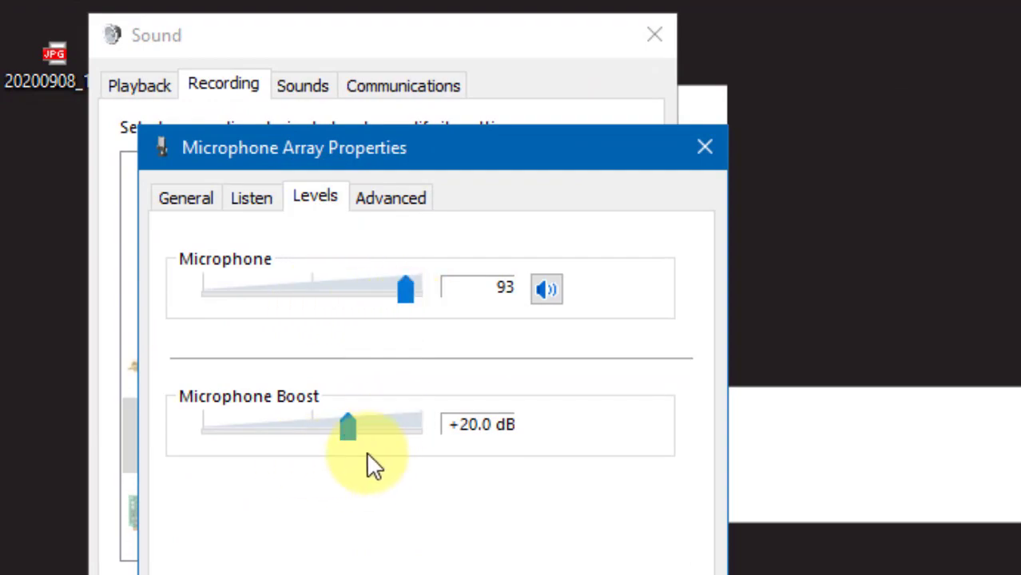